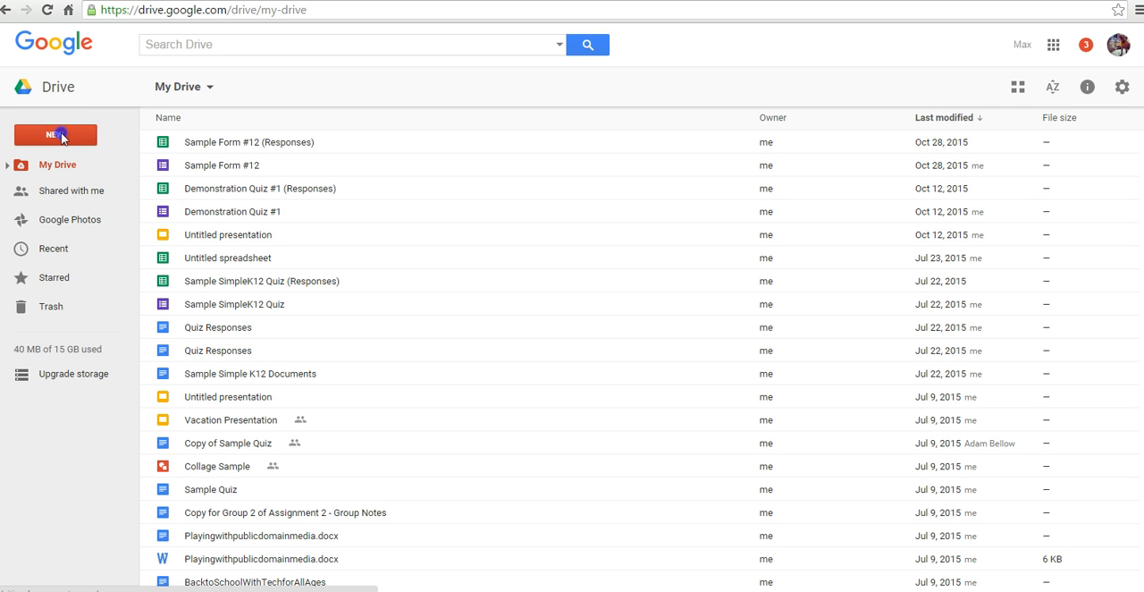
- Create a new folder named 'Class Media Resources' in My Drive
left_click(54, 134)
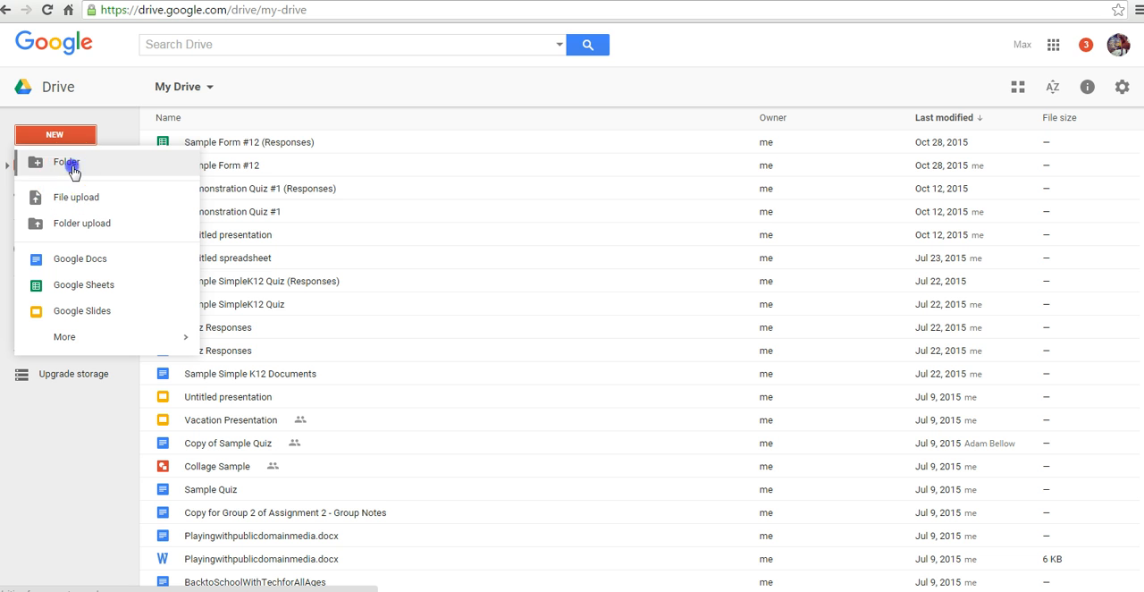
left_click(64, 163)
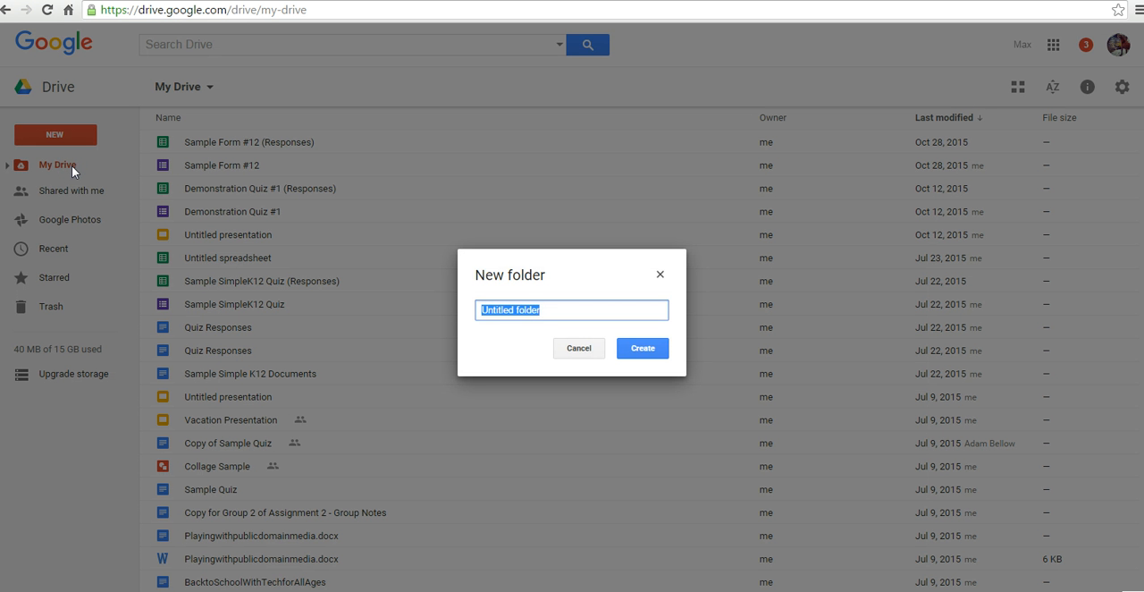
type("Class Media")
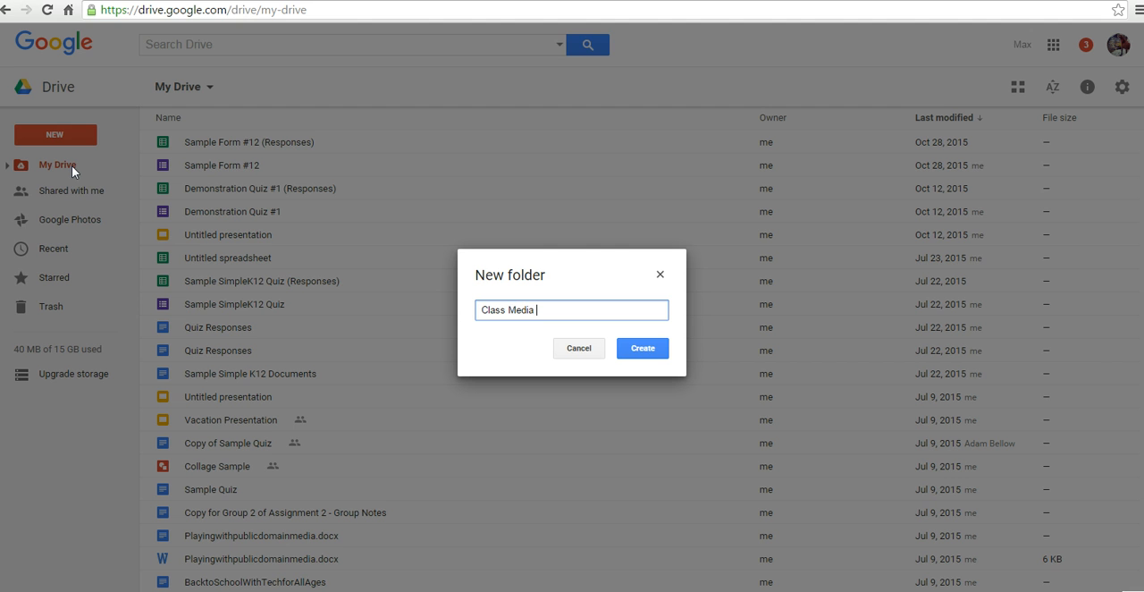
type("Resources")
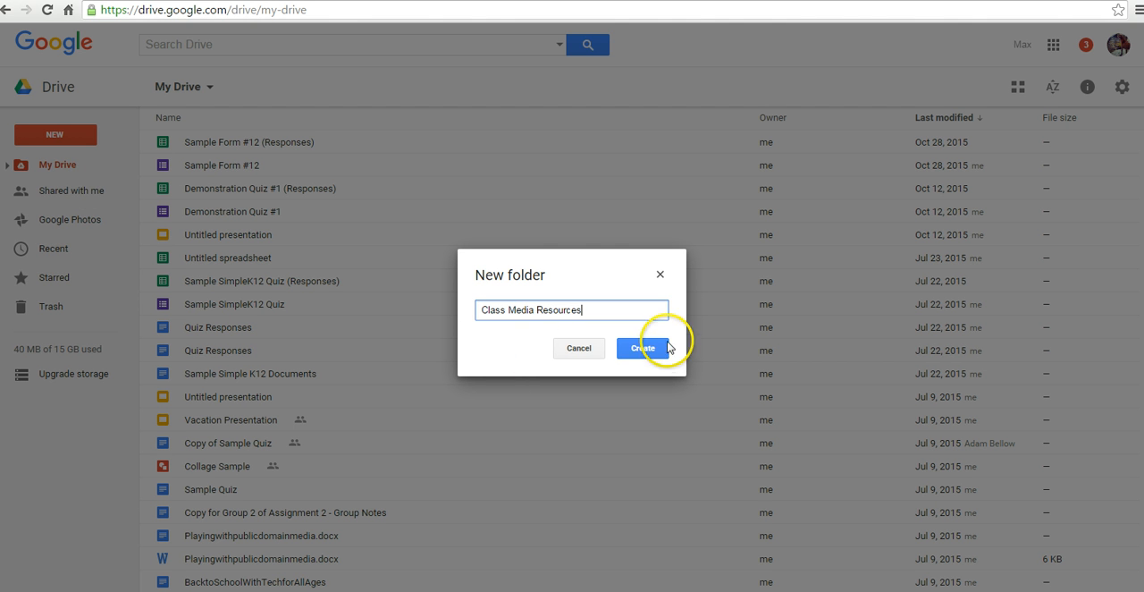
left_click(640, 349)
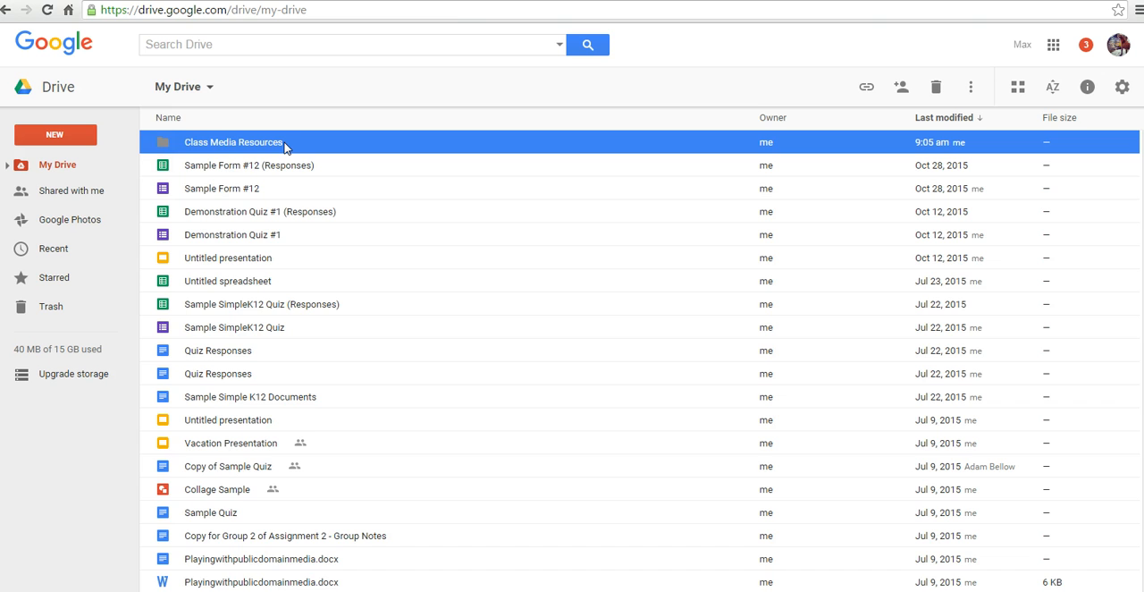
- Share the Class Media Resources folder, adding collaborator 'richar' and turning link sharing on
double_click(232, 143)
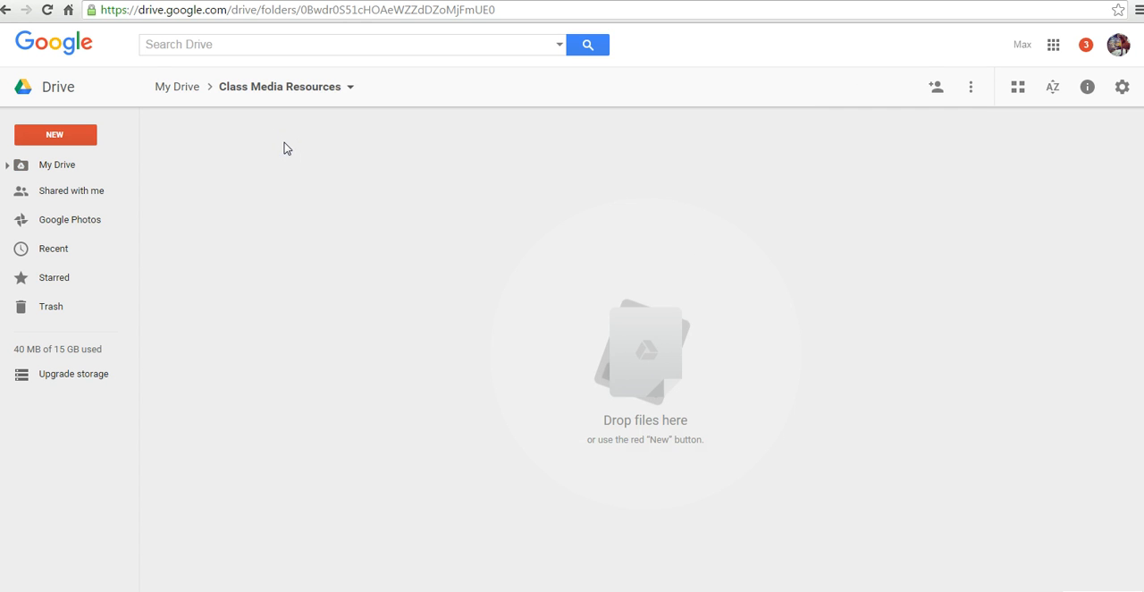
mouse_move(937, 85)
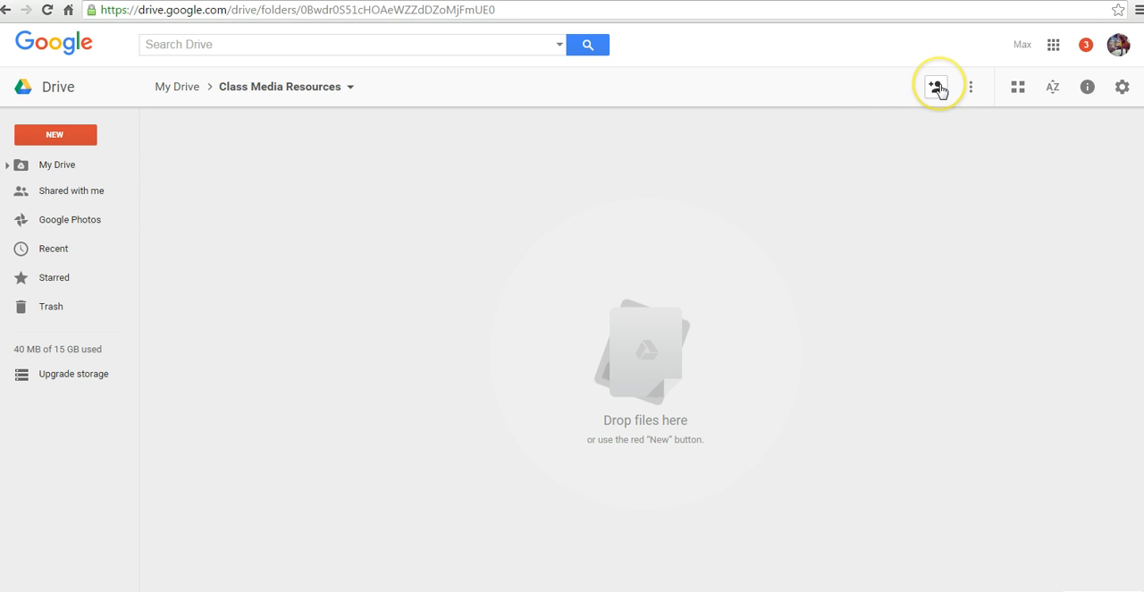
left_click(937, 86)
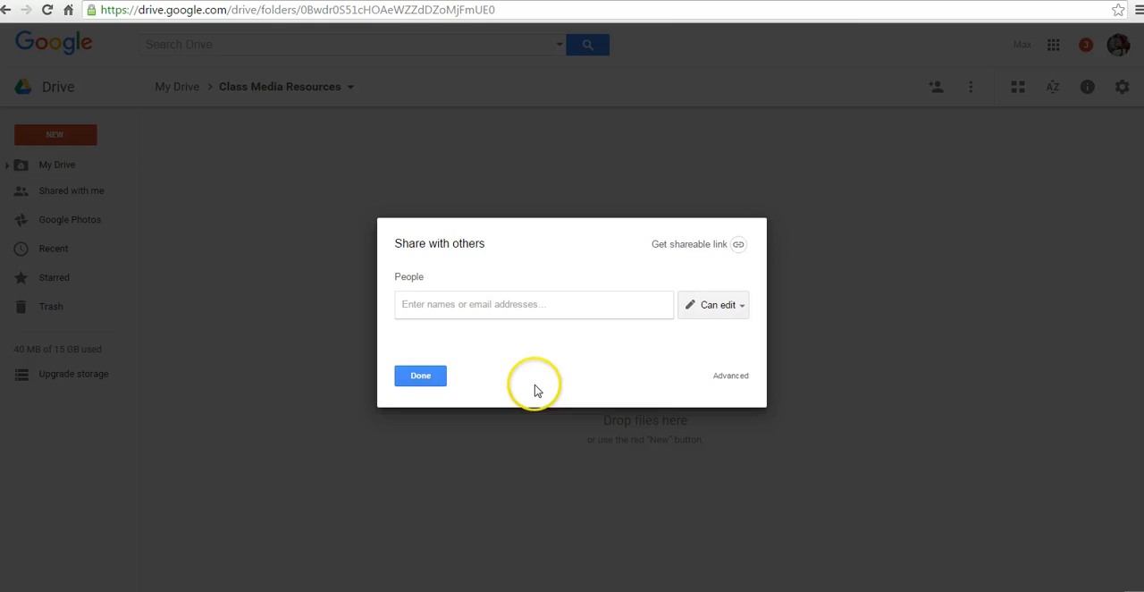
mouse_move(563, 325)
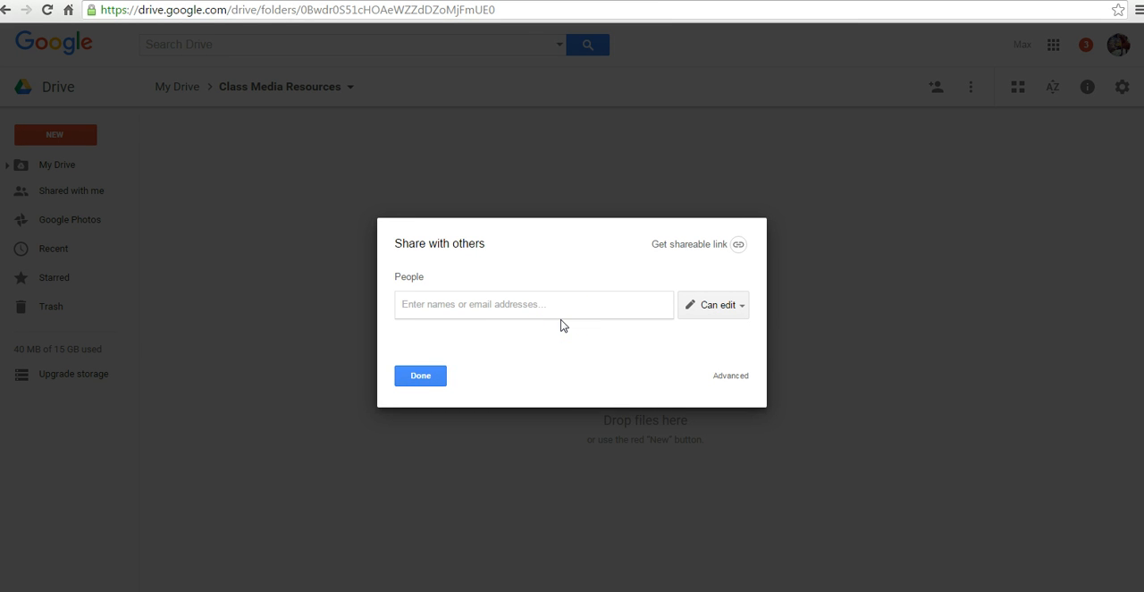
type("richard Byrne")
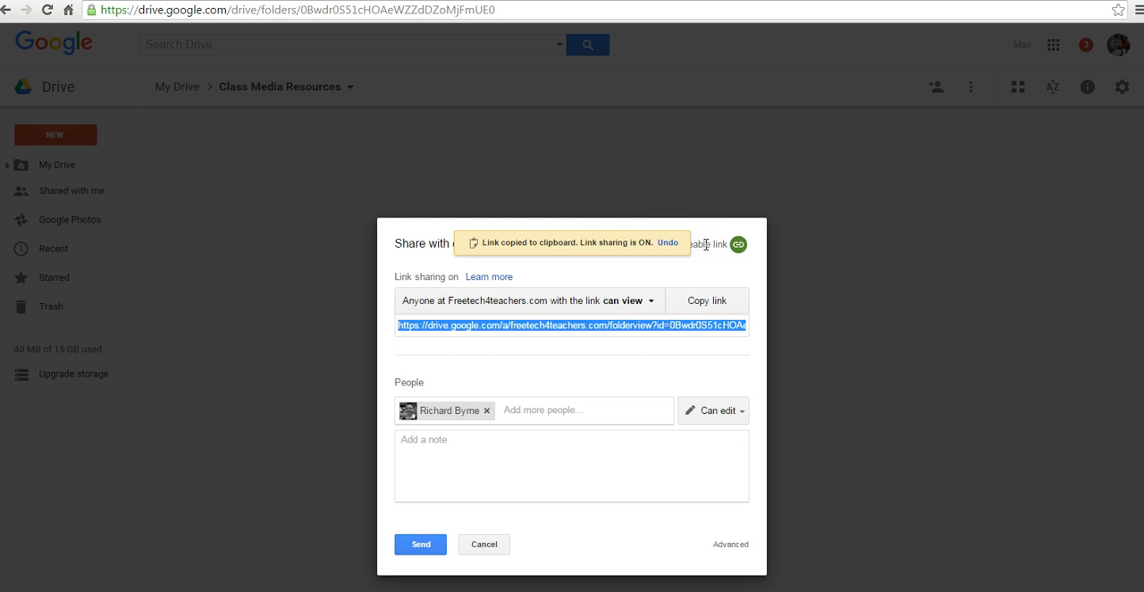
- Change link access so anyone at Freetech4teachers.com with the link can edit
left_click(631, 301)
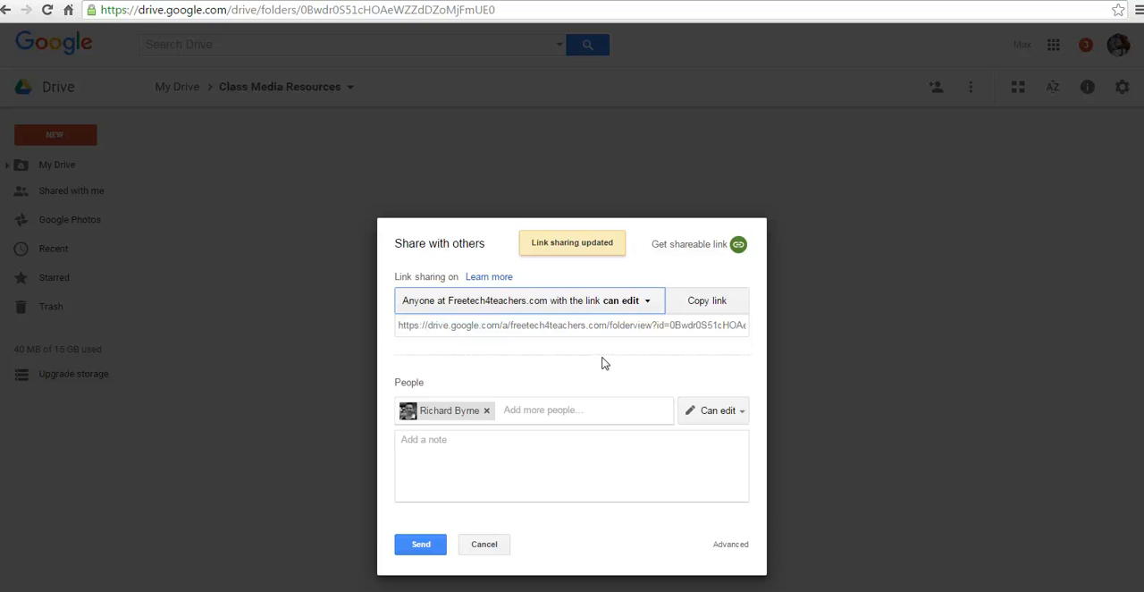
mouse_move(629, 301)
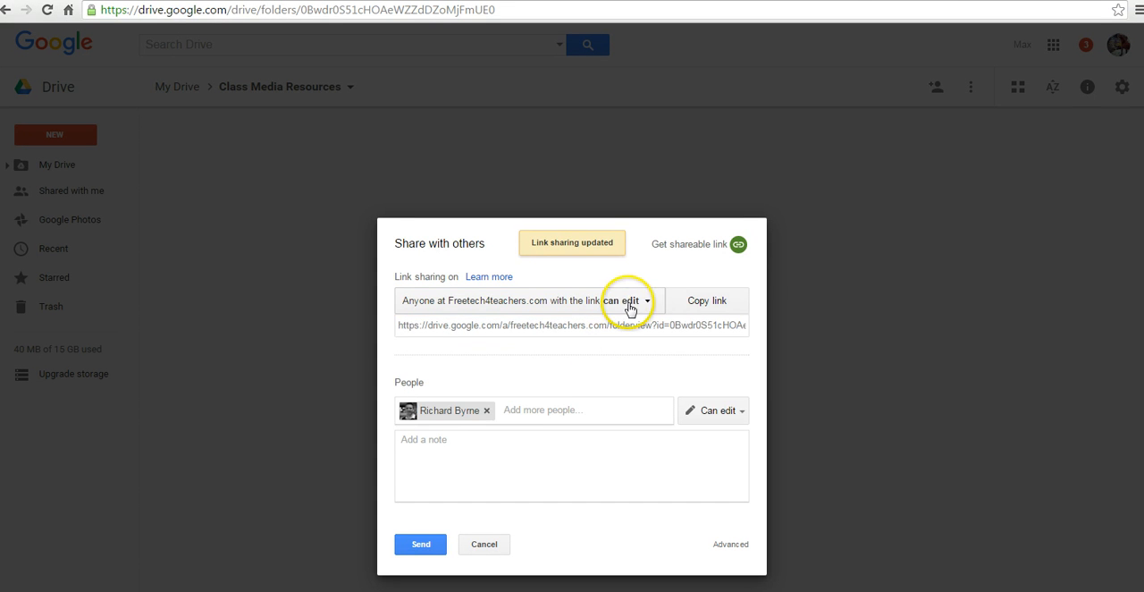
left_click(622, 298)
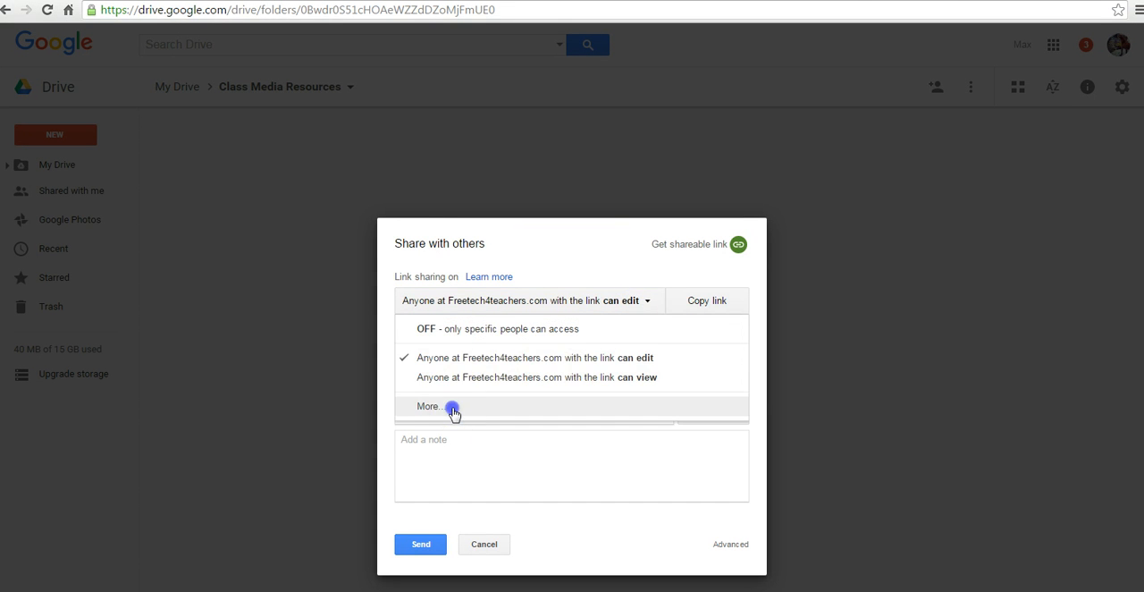
- Set link sharing to 'On - Anyone with the link' with Can edit and save it
left_click(429, 405)
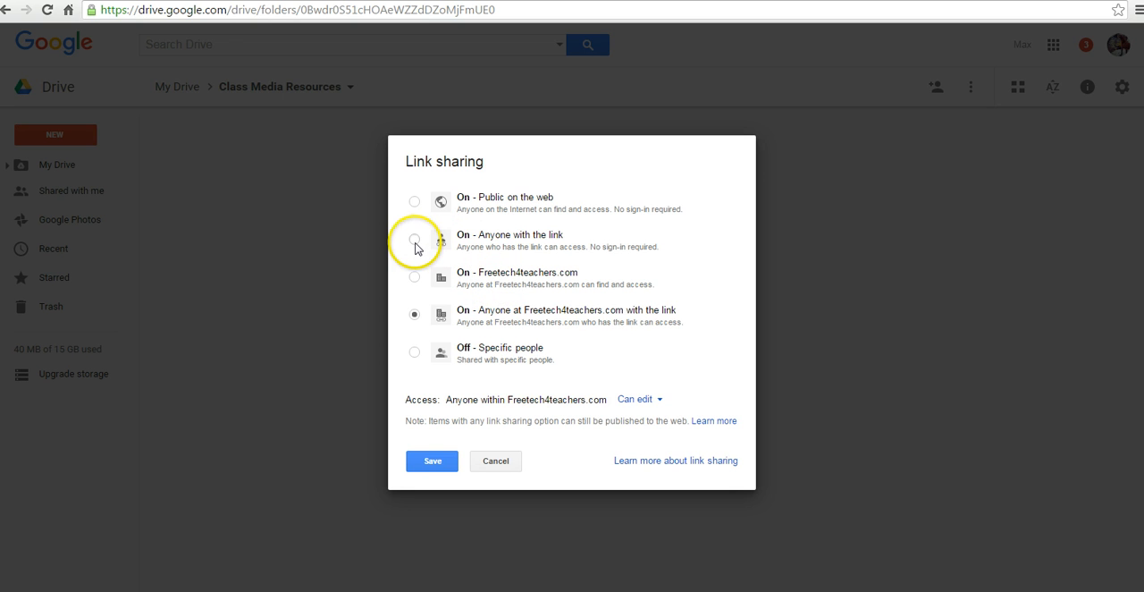
left_click(415, 239)
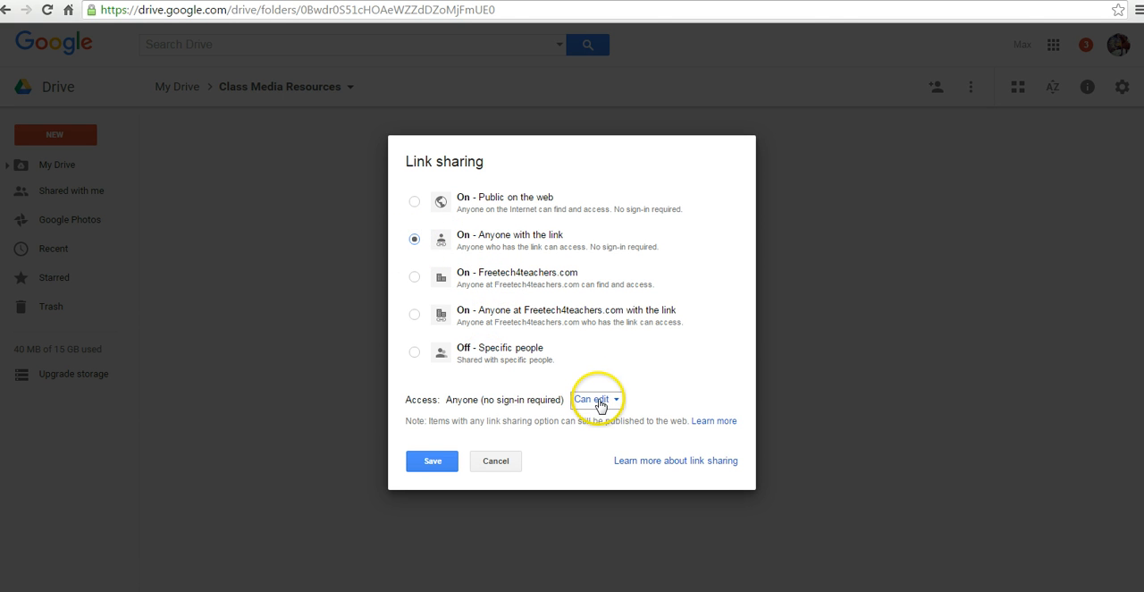
left_click(593, 398)
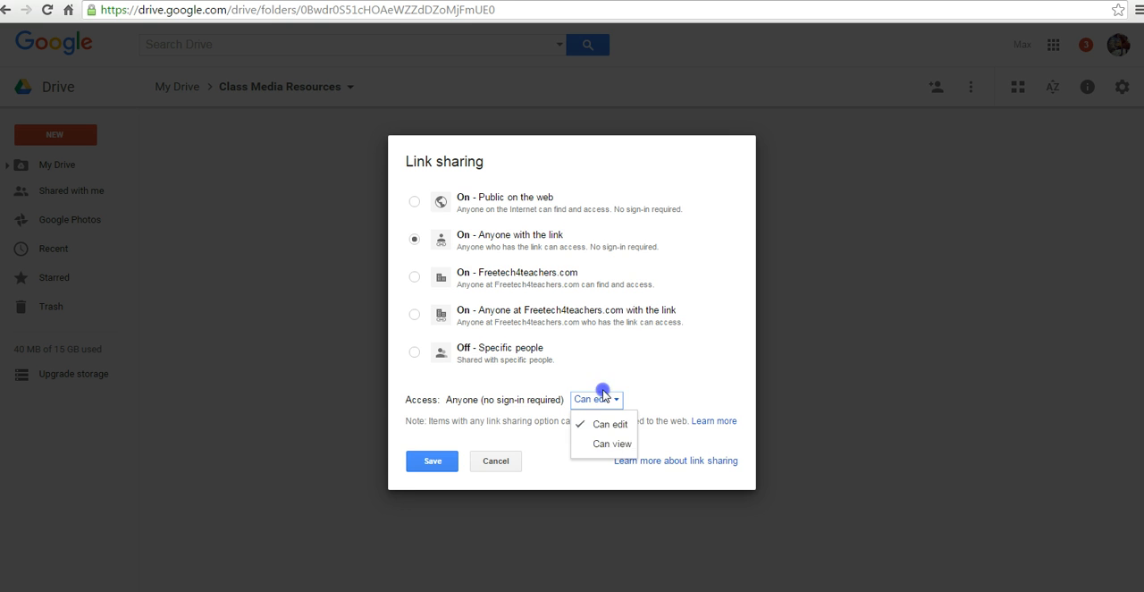
left_click(432, 461)
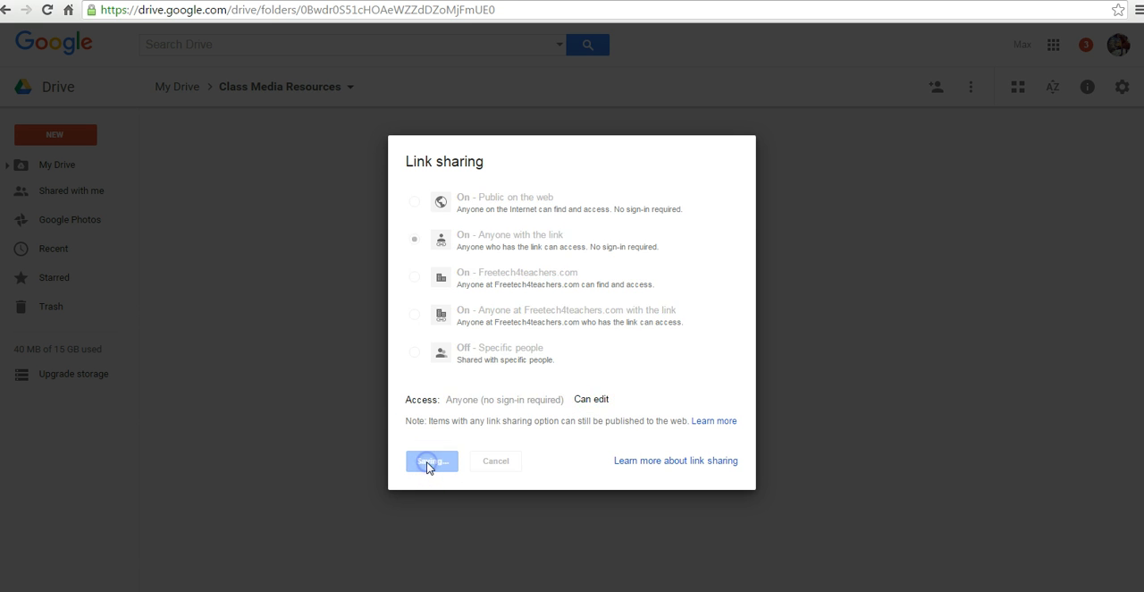
left_click(431, 461)
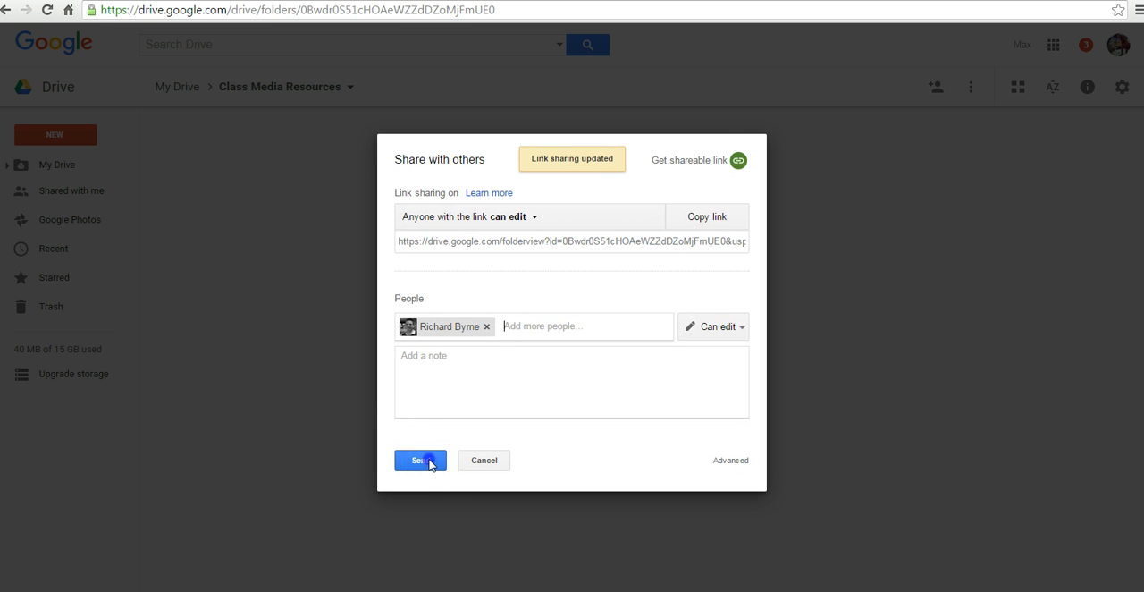
- Send the folder invitation, confirming sharing with an account outside the organization
left_click(418, 460)
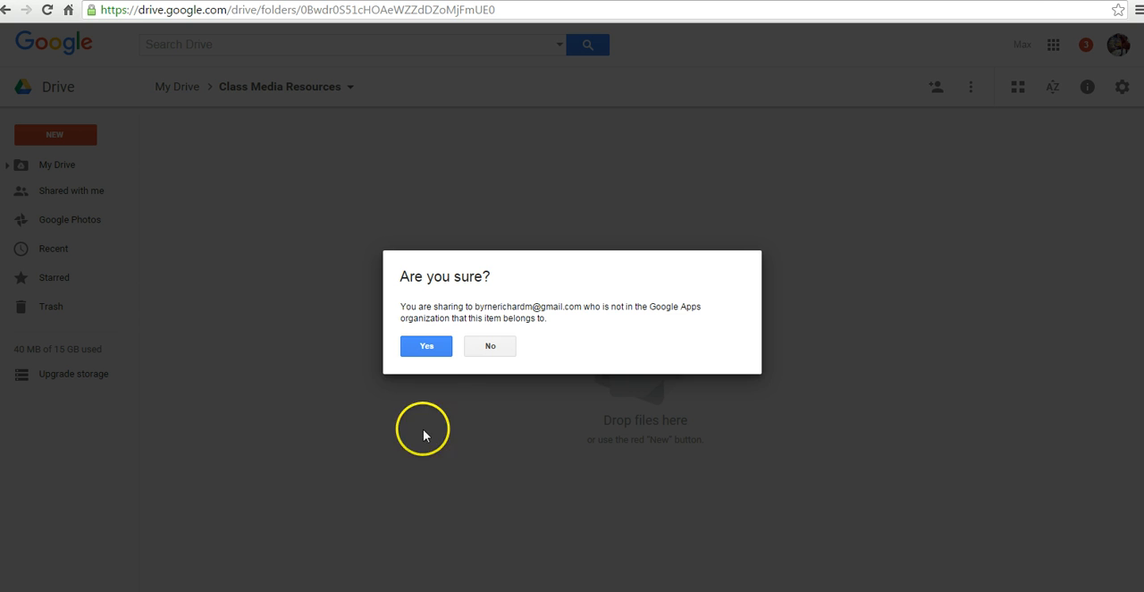
left_click(425, 347)
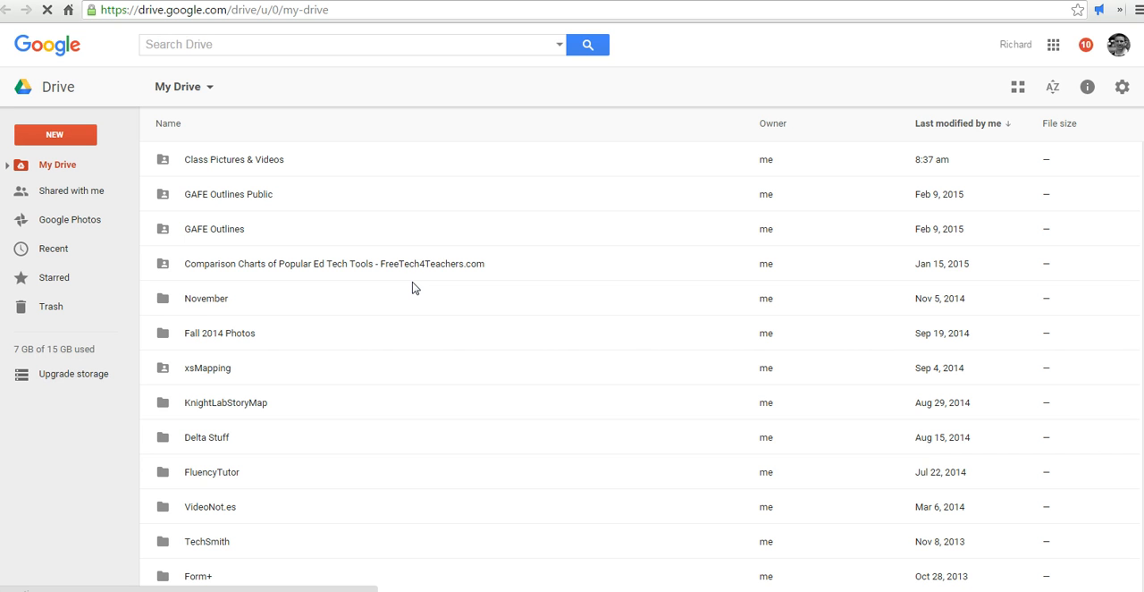
mouse_move(71, 190)
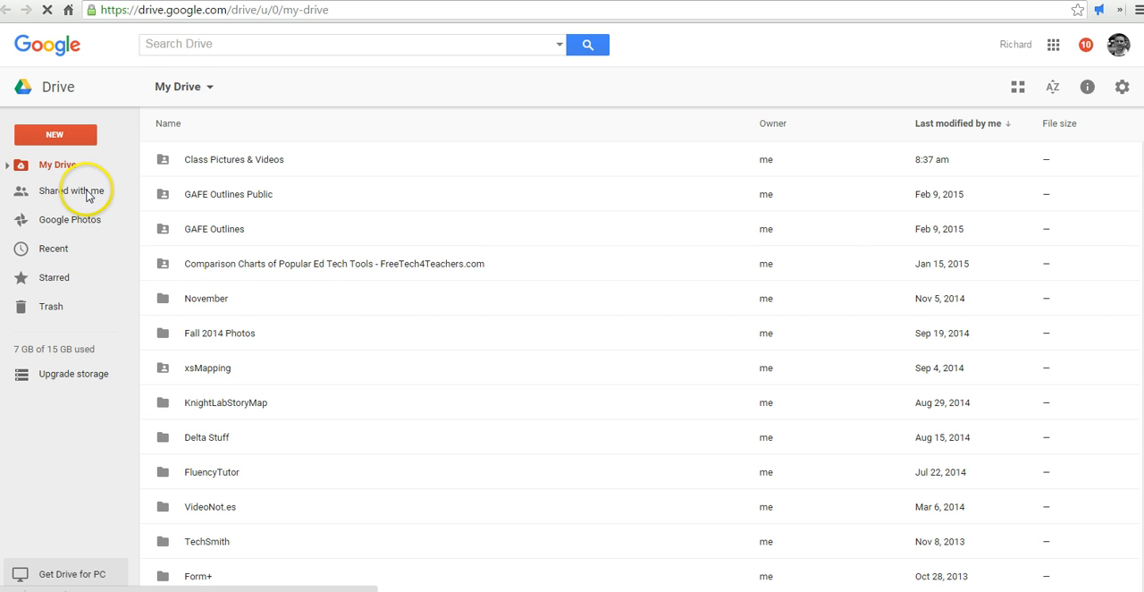
- From the second account, show the Shared with me list containing Class Media Resources
left_click(71, 189)
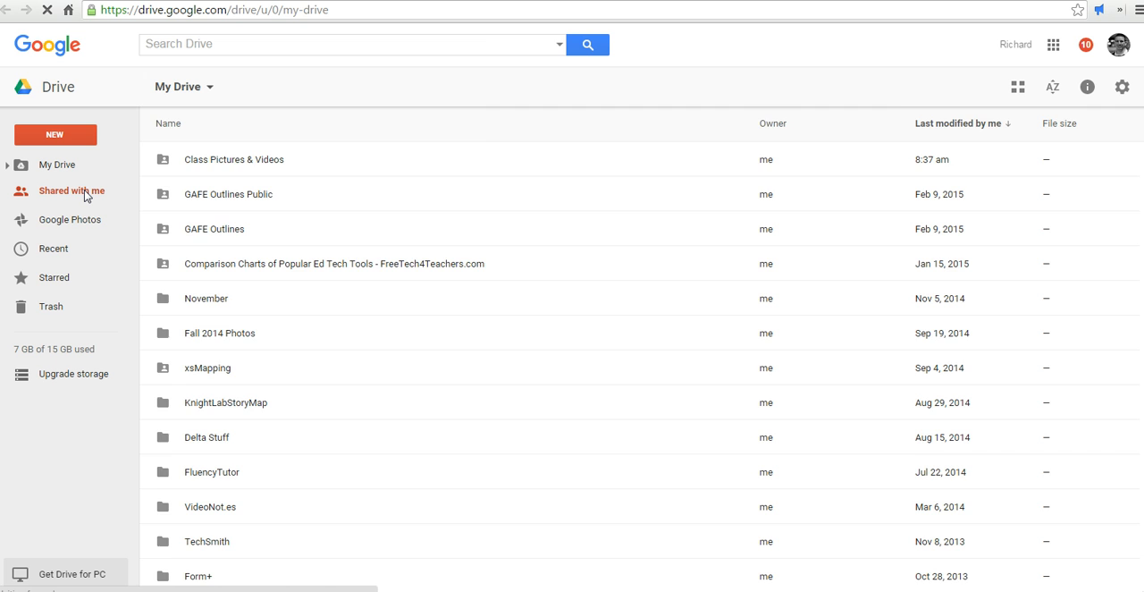
left_click(72, 189)
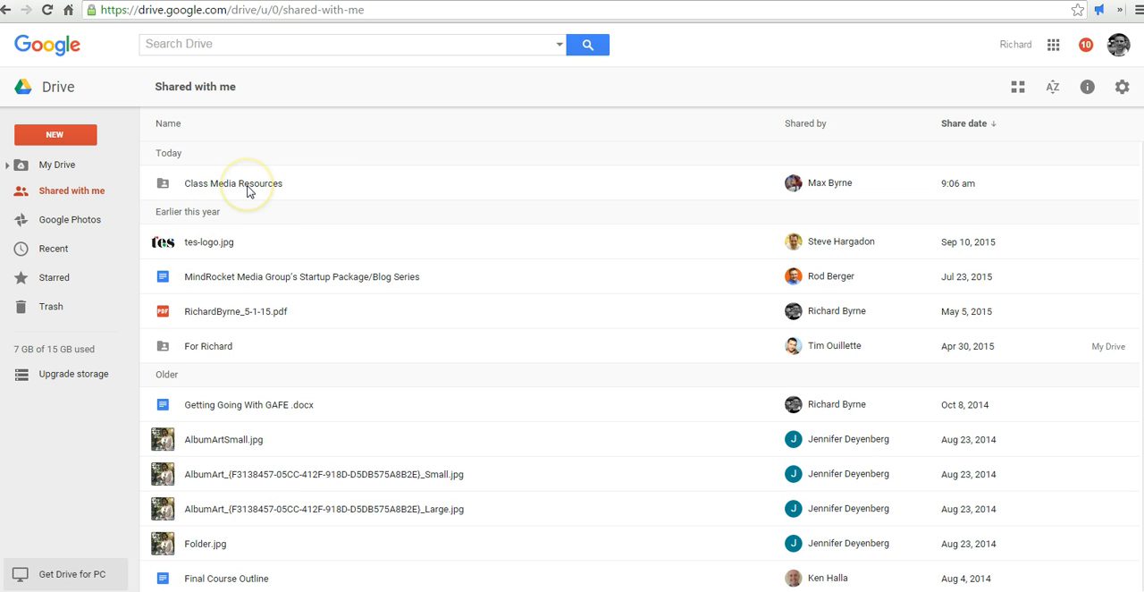
mouse_move(829, 182)
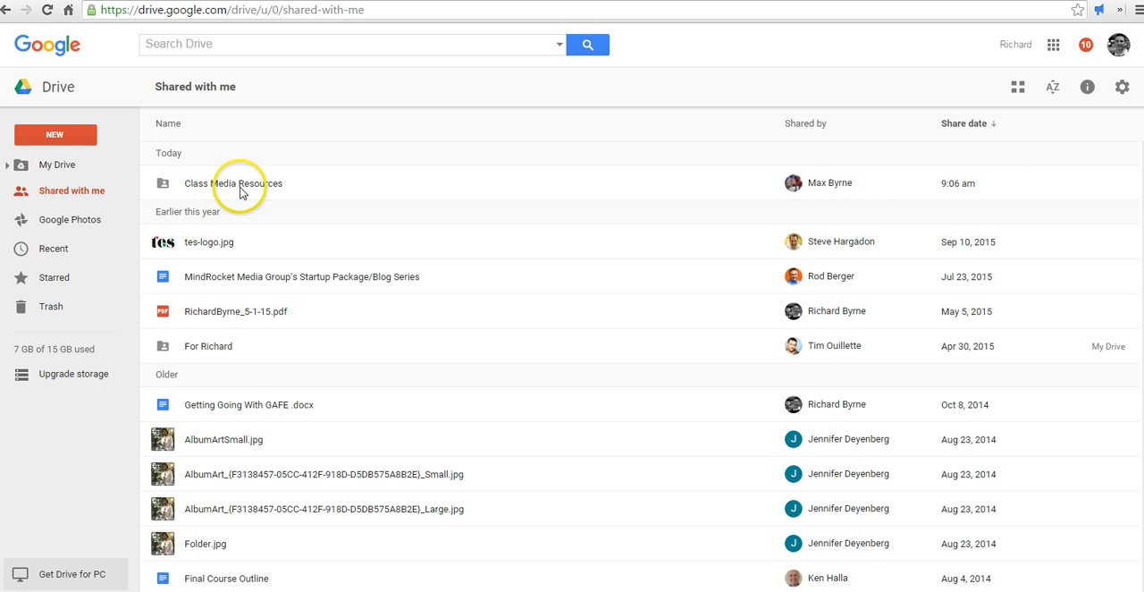
mouse_move(228, 189)
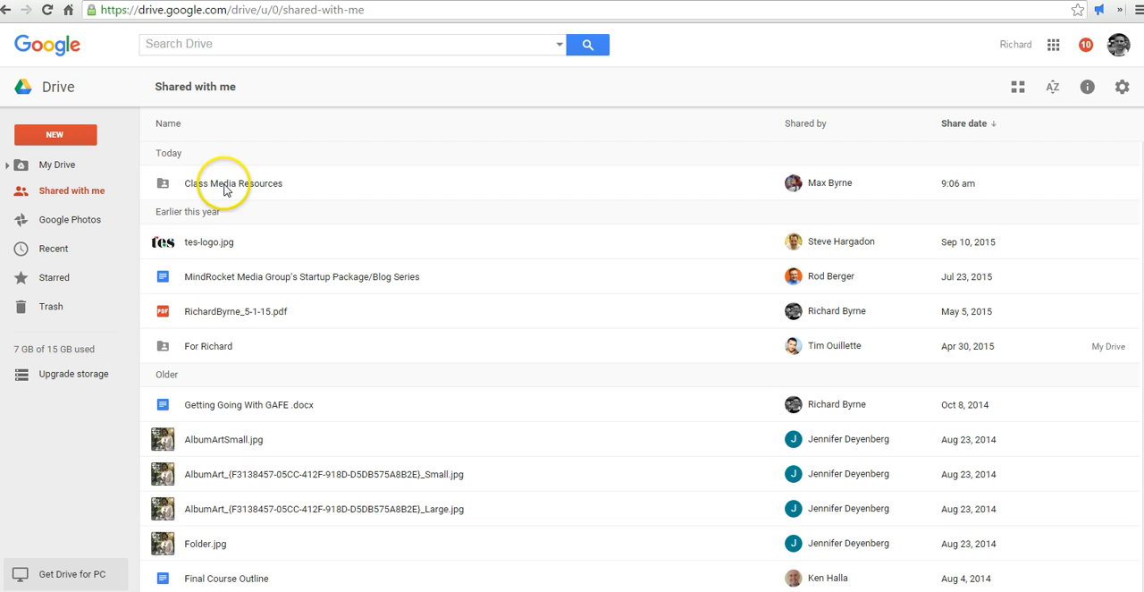
- Enter the shared Class Media Resources folder and bring up the NEW item choices
double_click(234, 182)
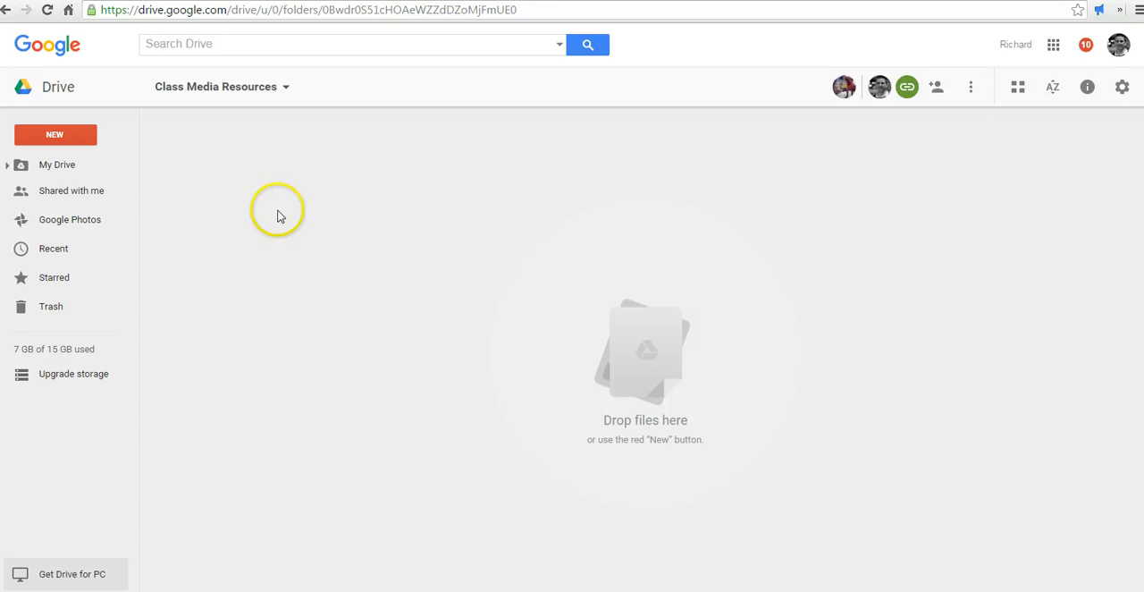
left_click(53, 134)
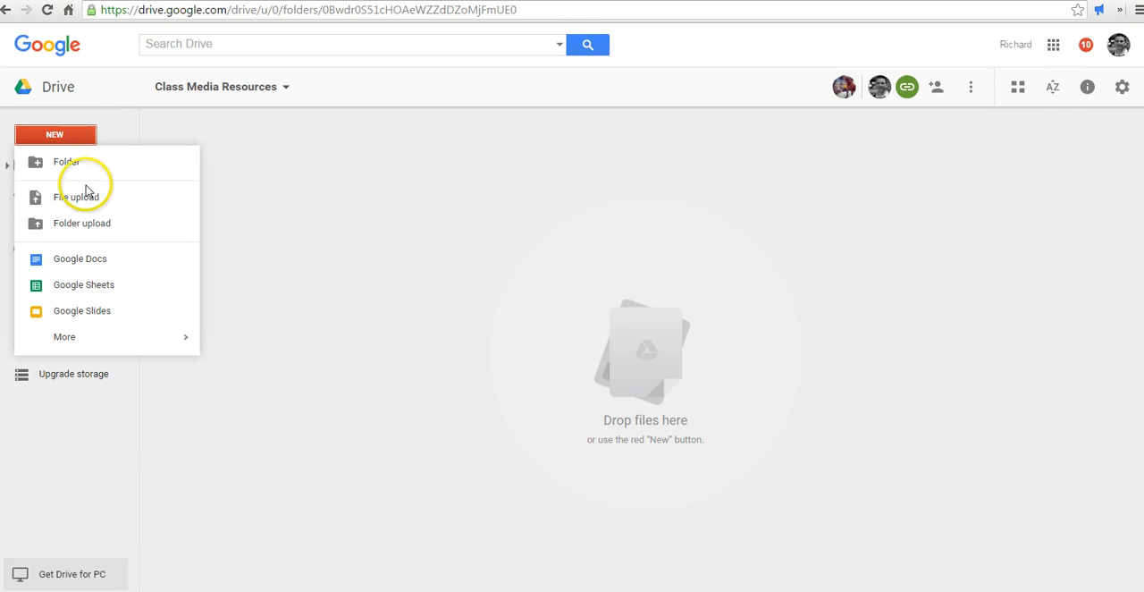
mouse_move(93, 207)
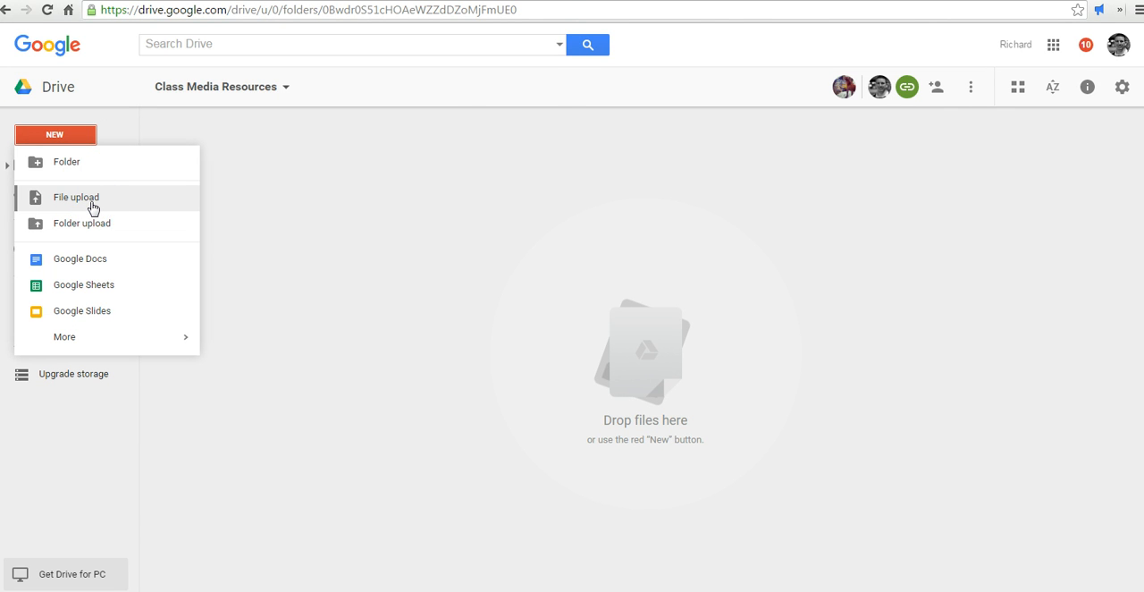
- Upload a photo from the Personal images folder into the shared folder
left_click(75, 196)
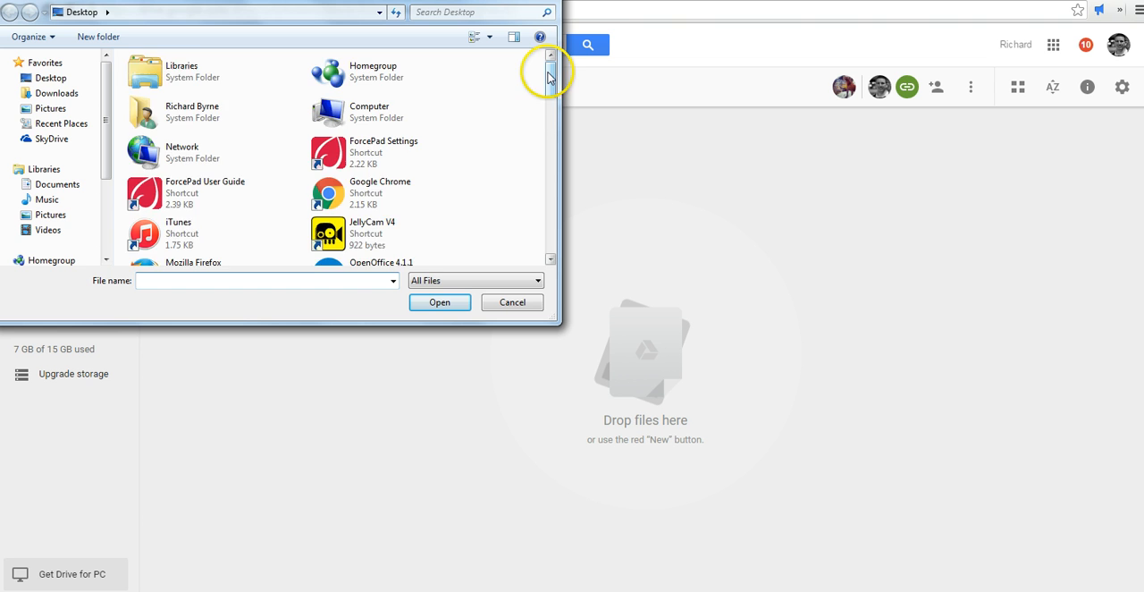
scroll("down", 3)
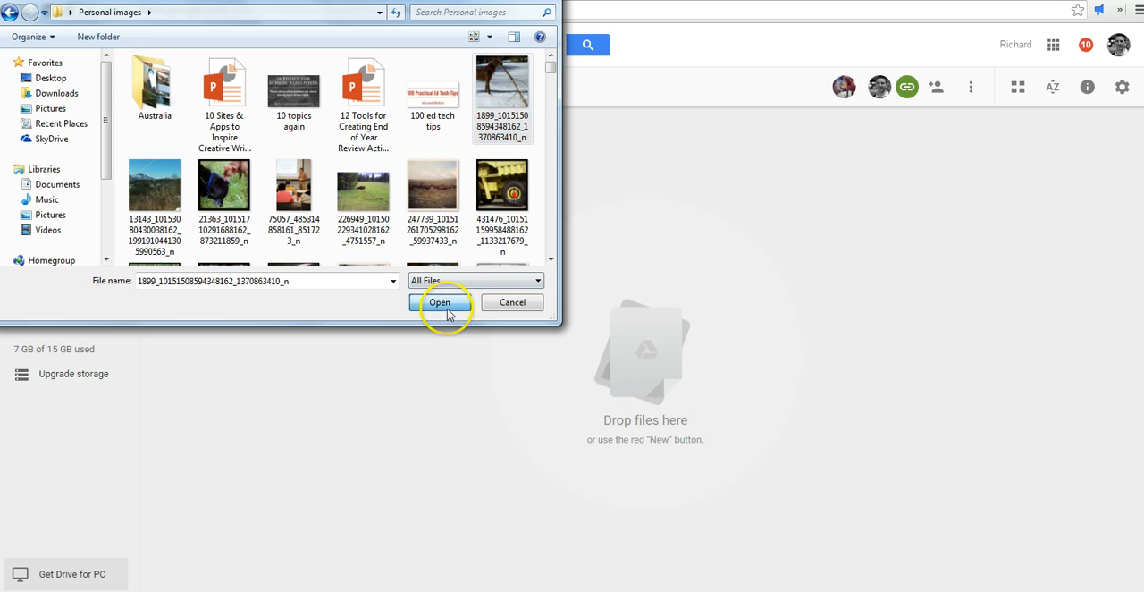
left_click(439, 302)
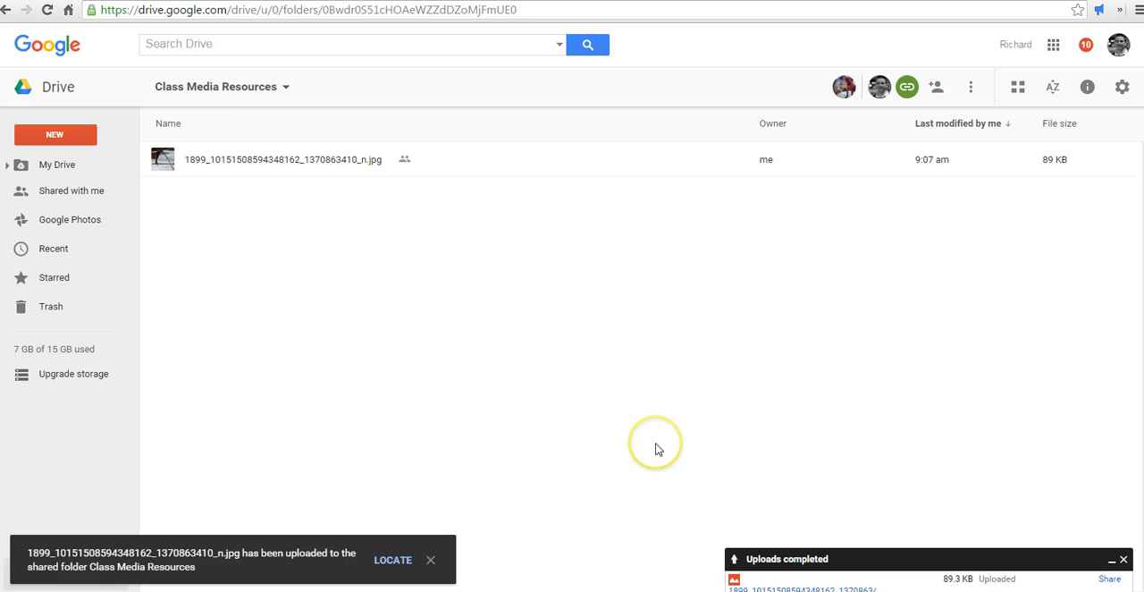
mouse_move(348, 261)
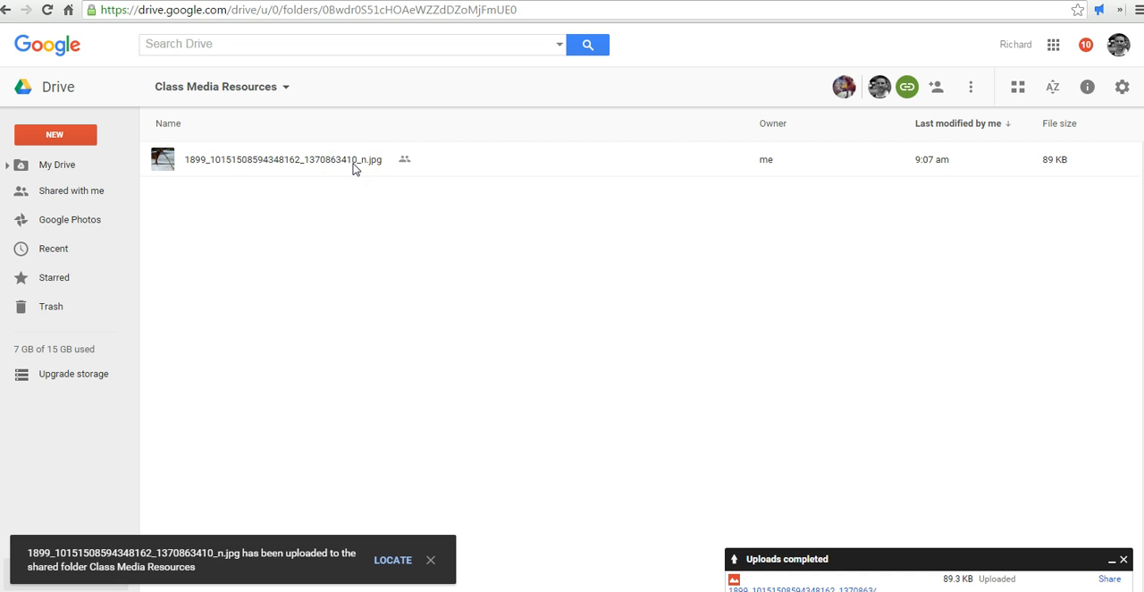
- Select the uploaded jpg now listed in Class Media Resources
left_click(429, 560)
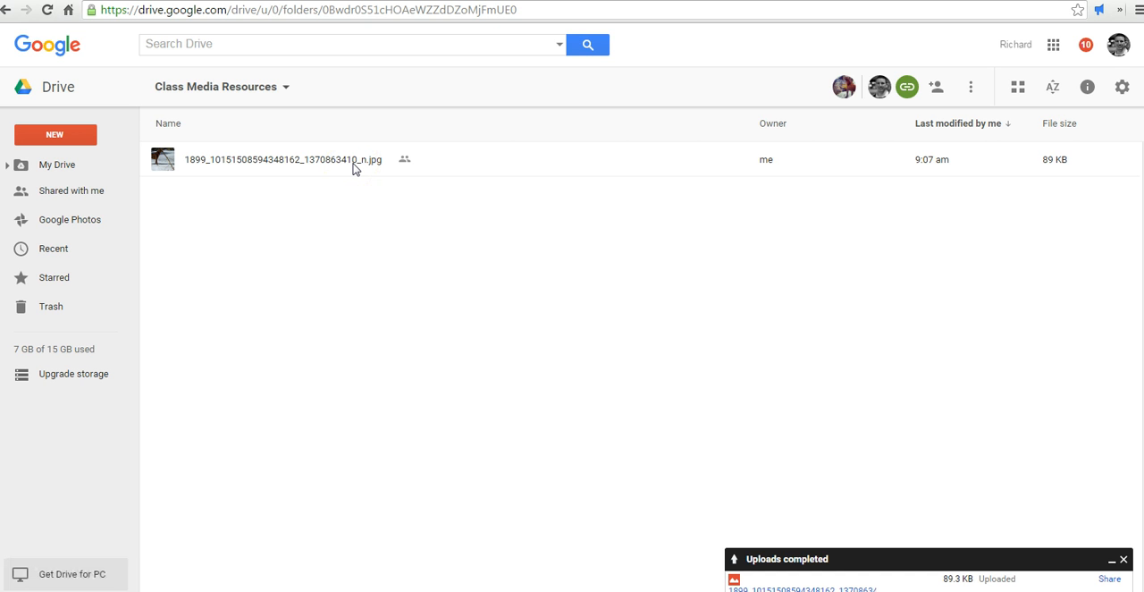